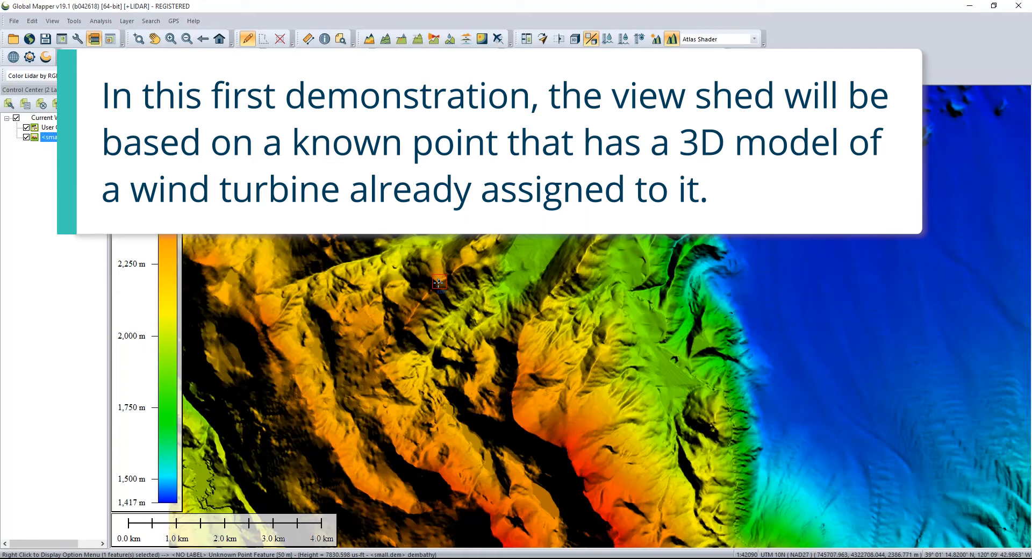
pyautogui.moveTo(455, 283)
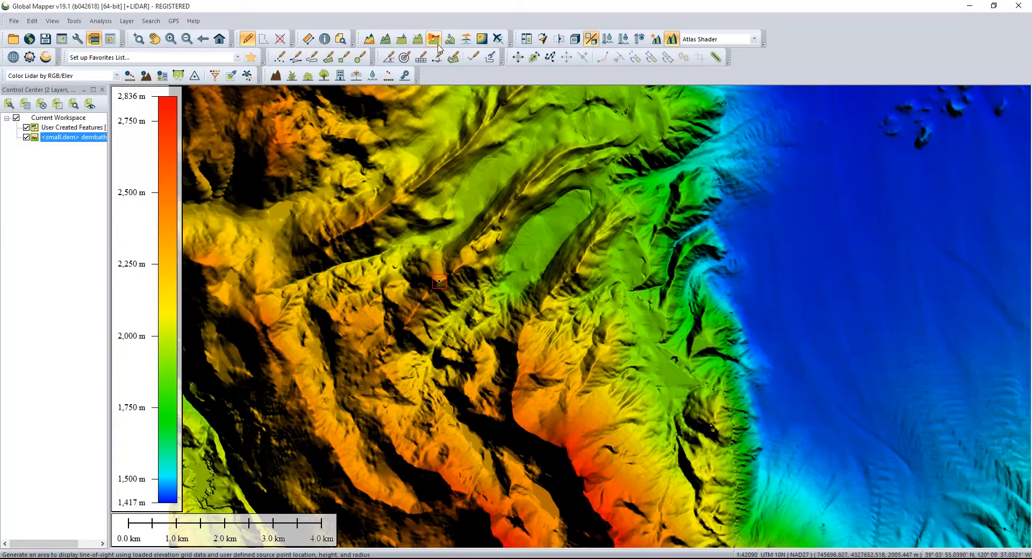
pyautogui.moveTo(434, 39)
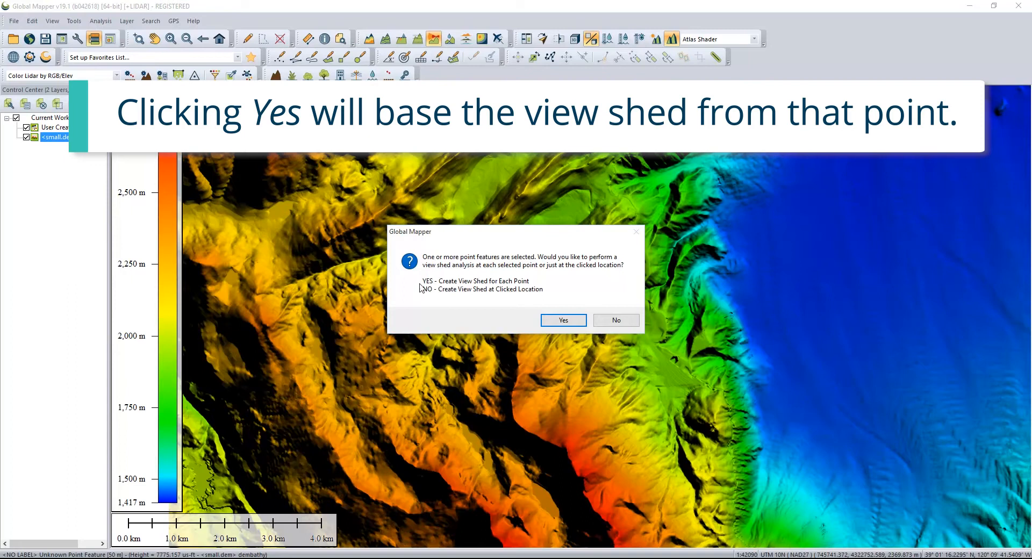
pyautogui.moveTo(495, 290)
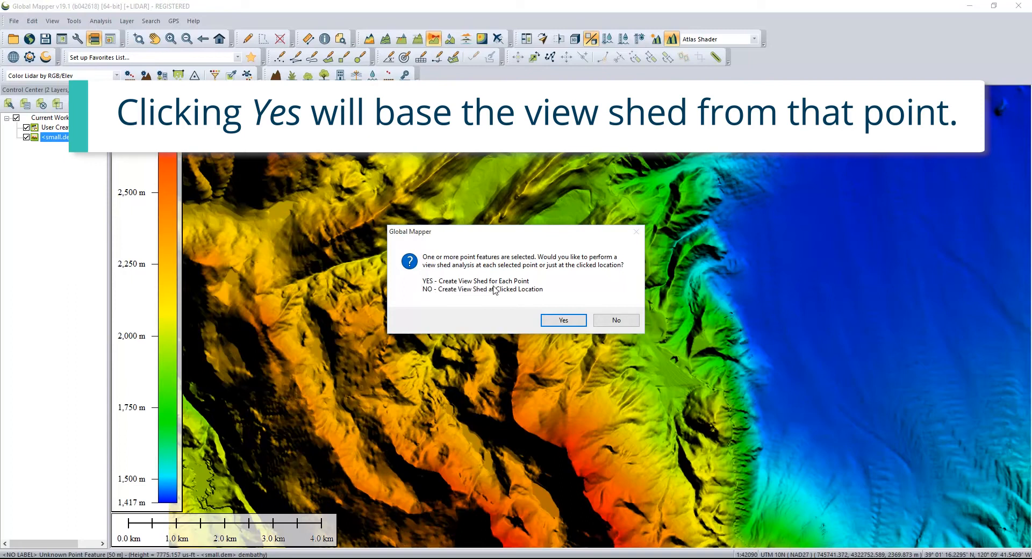
# Confirm creating the viewshed from the selected turbine point.
pyautogui.click(563, 320)
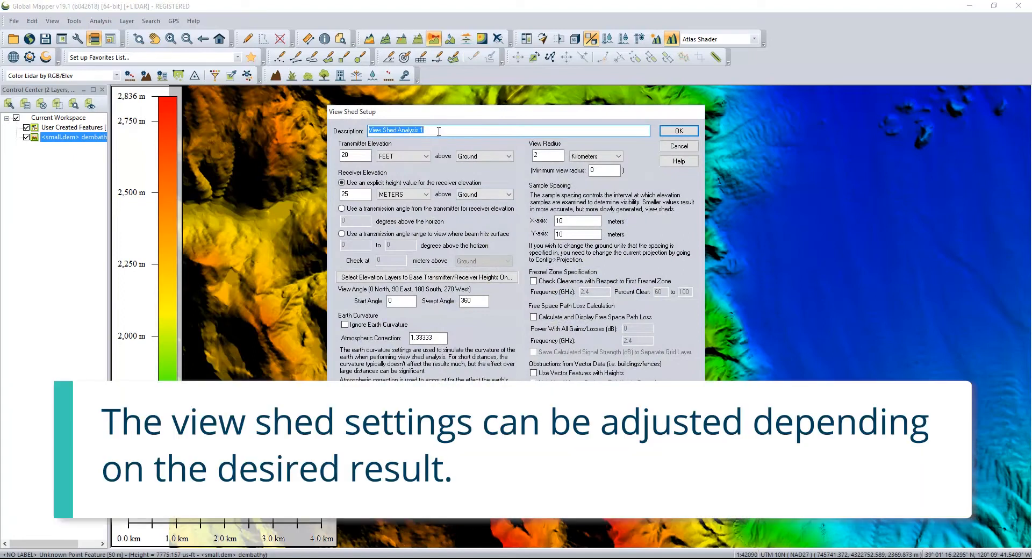
# Set receiver height units to feet, keep the red display colour, and run the viewshed.
pyautogui.click(454, 130)
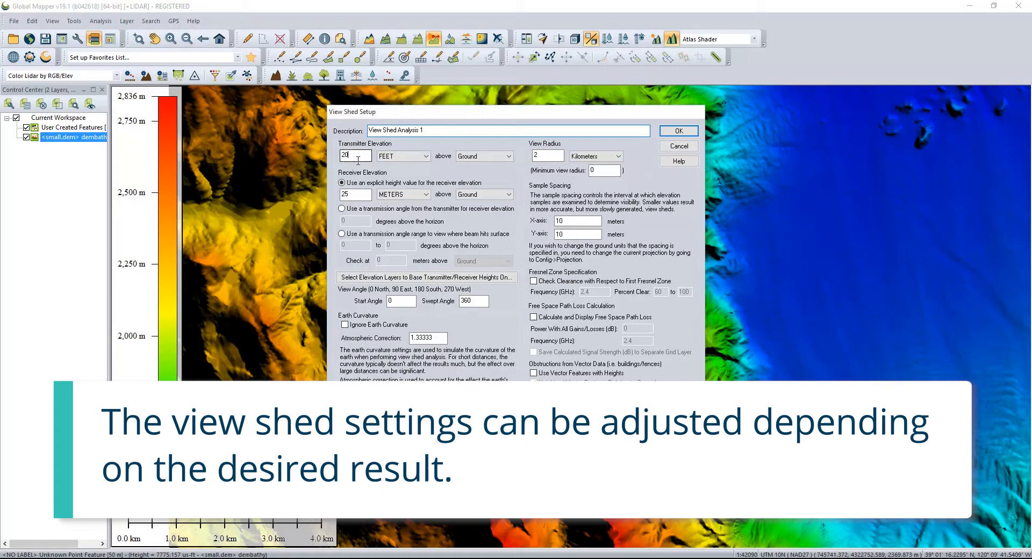
pyautogui.click(424, 156)
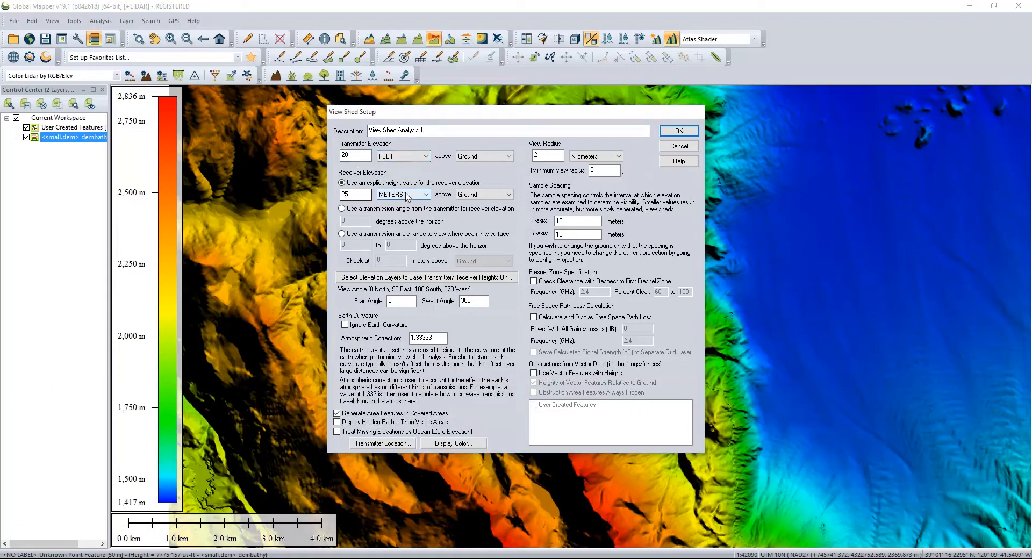
pyautogui.click(421, 194)
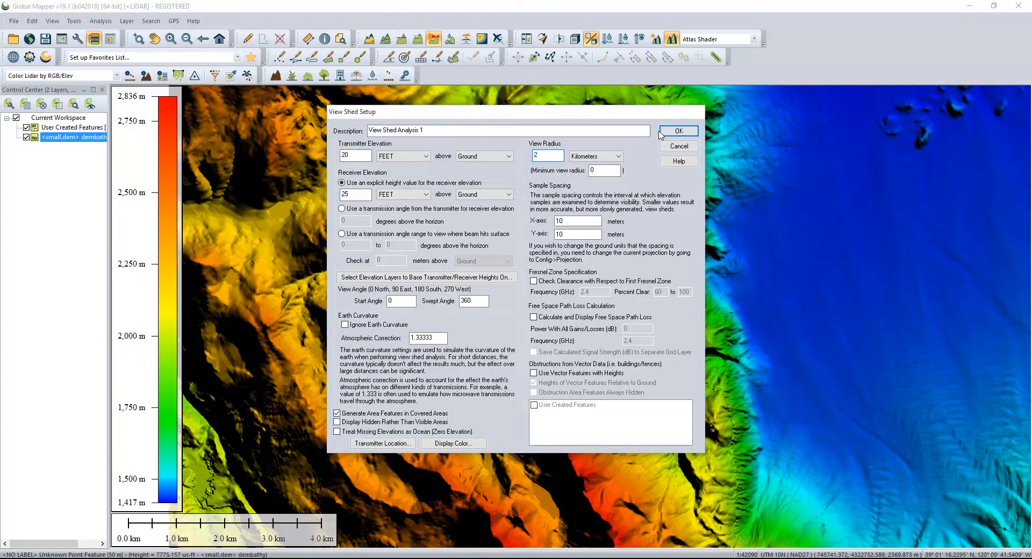
pyautogui.click(451, 443)
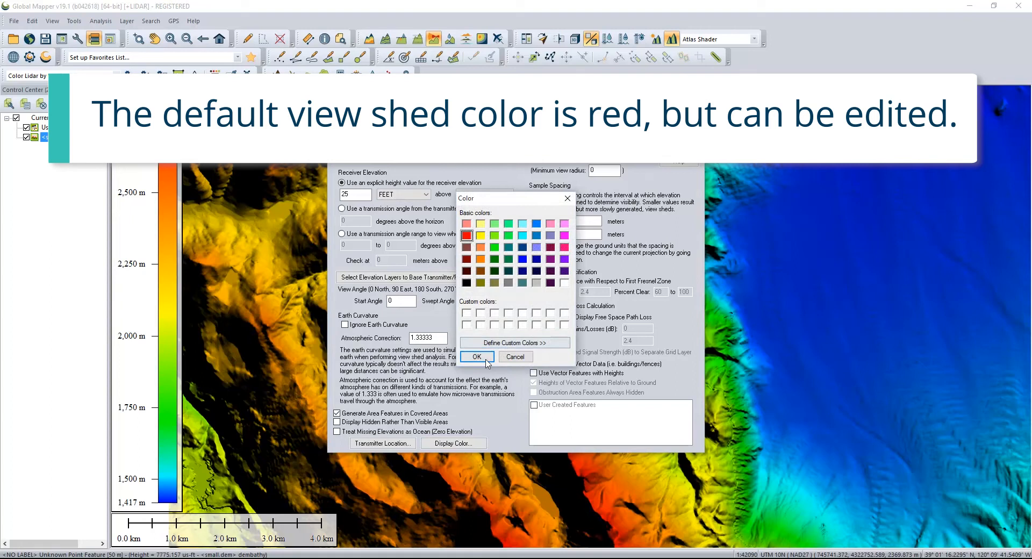
pyautogui.click(476, 356)
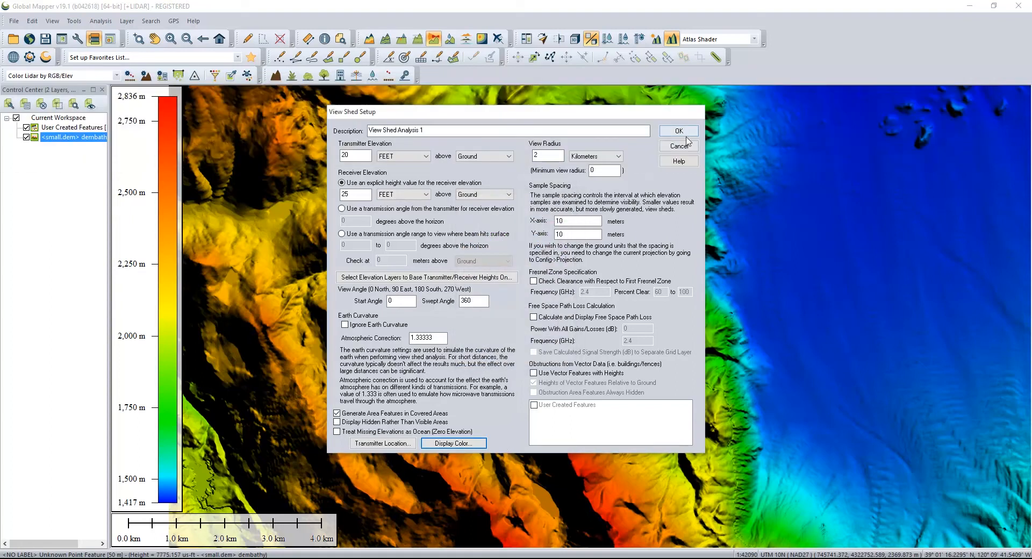
pyautogui.click(678, 130)
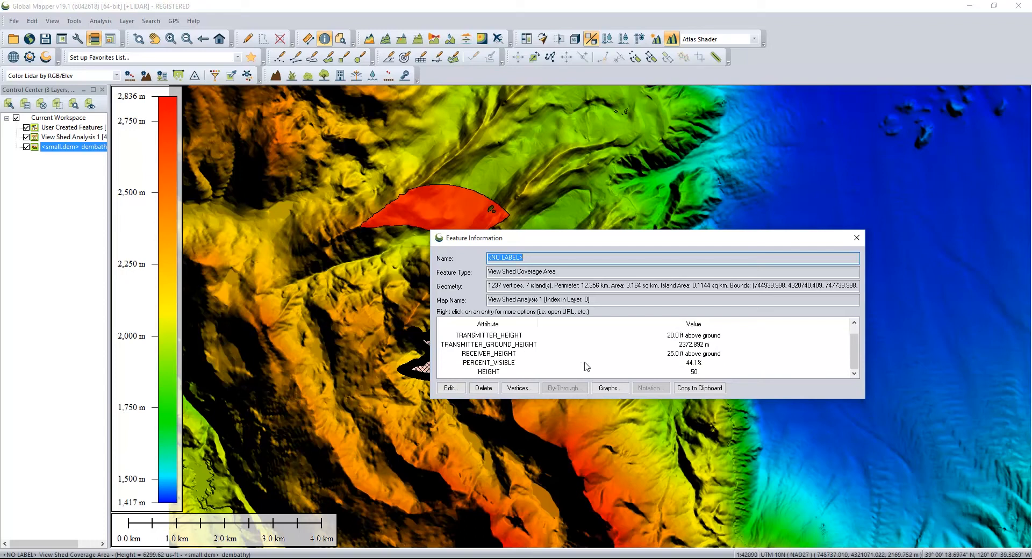
# Inspect the coverage area's receiver height and neighbouring attributes in Feature Information.
pyautogui.click(488, 353)
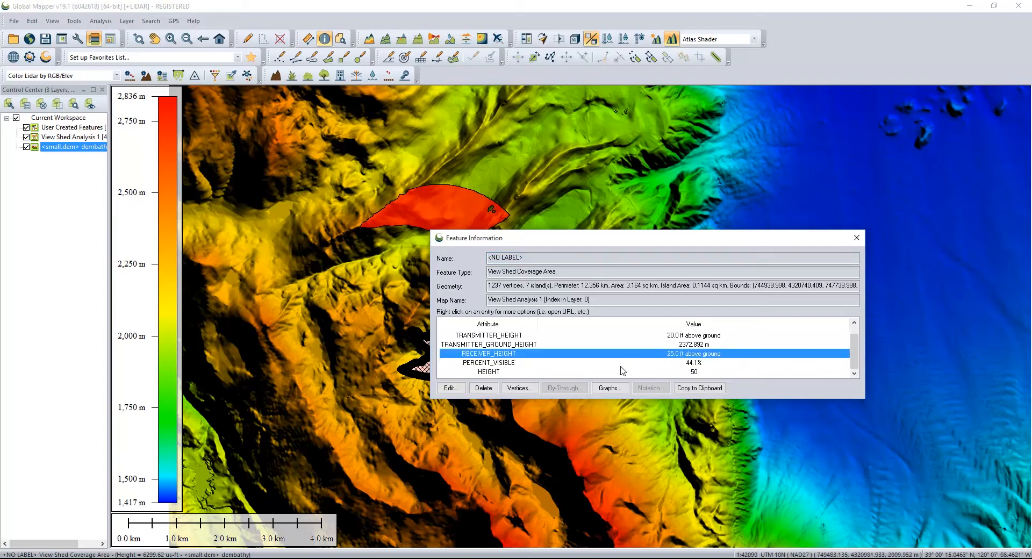
pyautogui.click(488, 362)
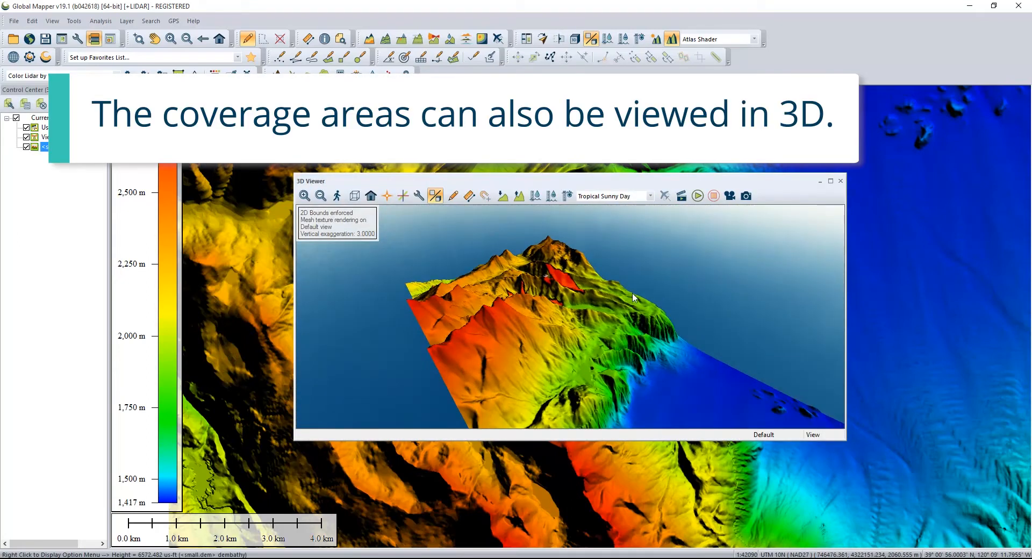
pyautogui.moveTo(635, 296); pyautogui.dragTo(670, 312)
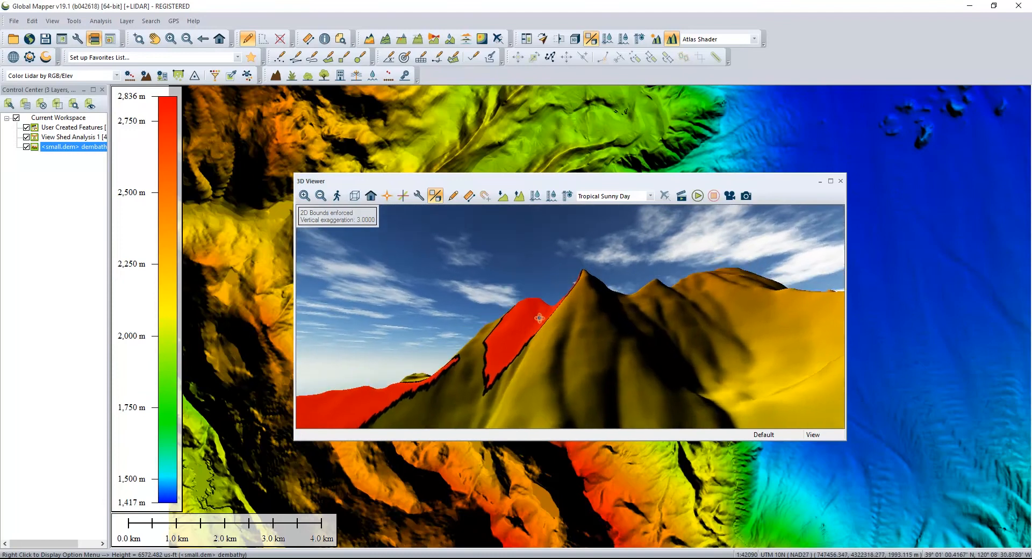
pyautogui.moveTo(537, 318); pyautogui.dragTo(687, 286)
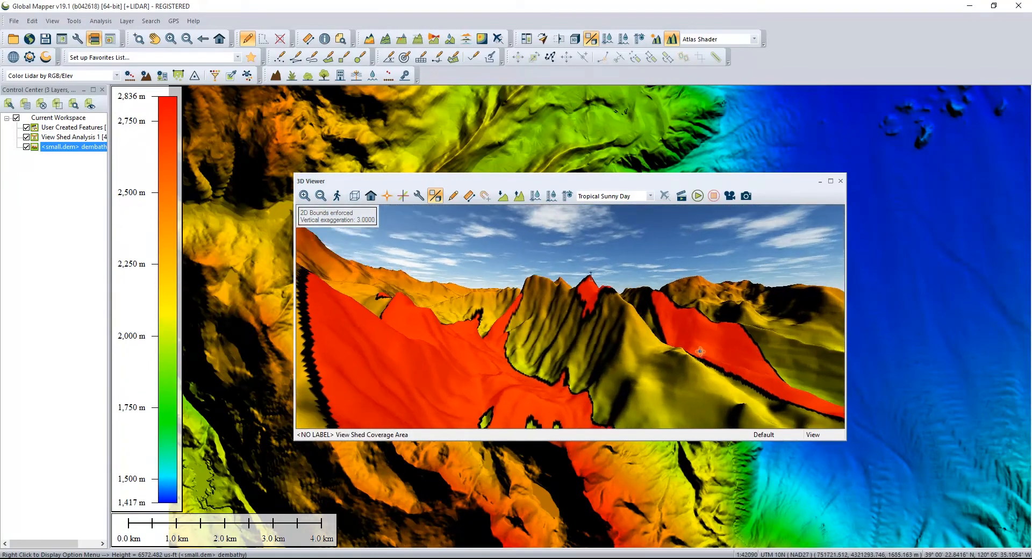
pyautogui.click(840, 181)
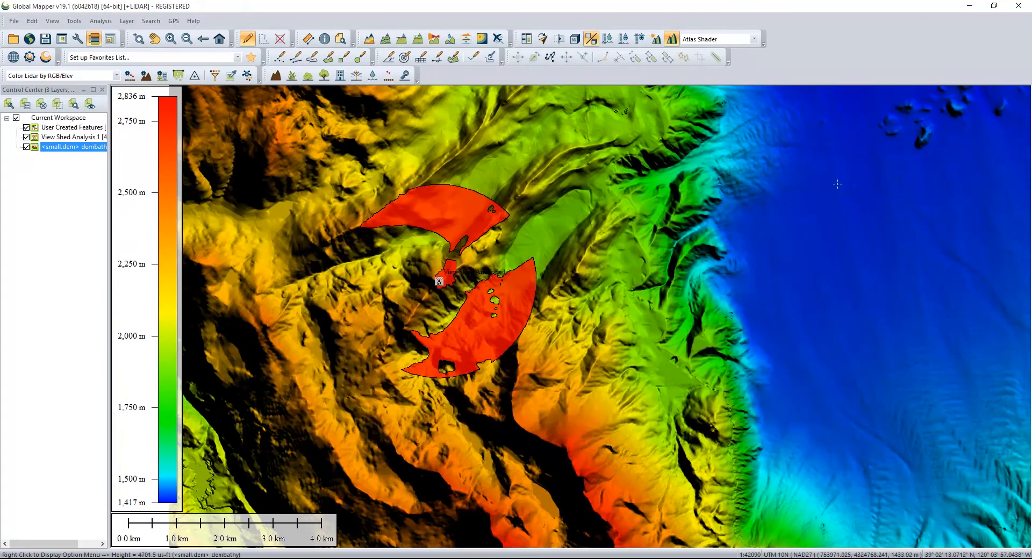
# Place a viewshed on the eastern ridge showing hidden rather than visible areas and run it.
pyautogui.click(433, 39)
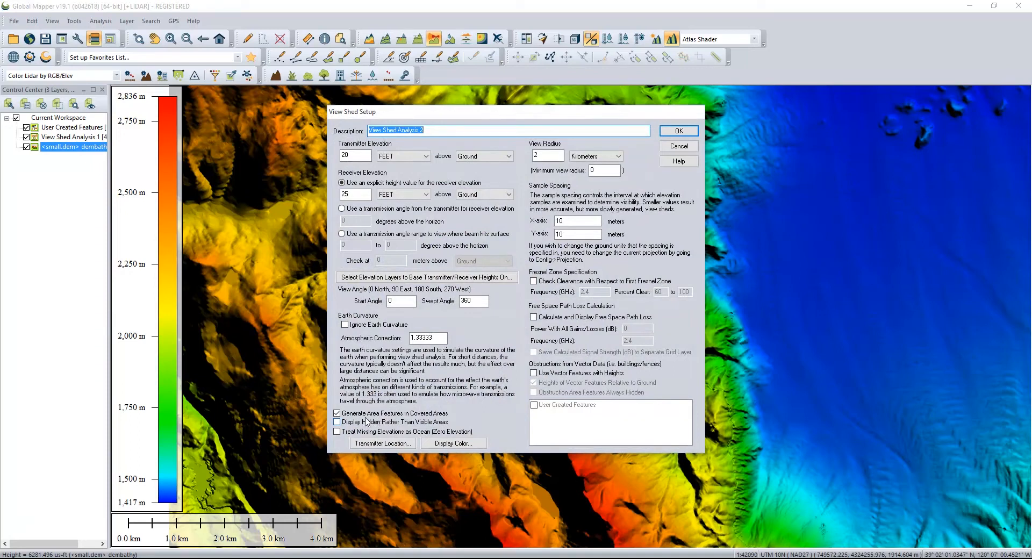
pyautogui.click(336, 422)
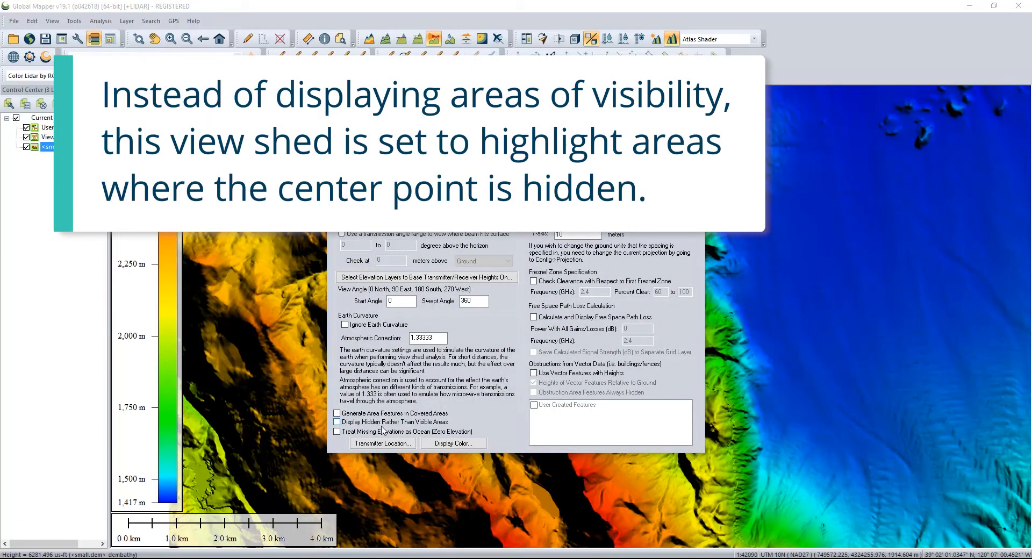
pyautogui.click(336, 422)
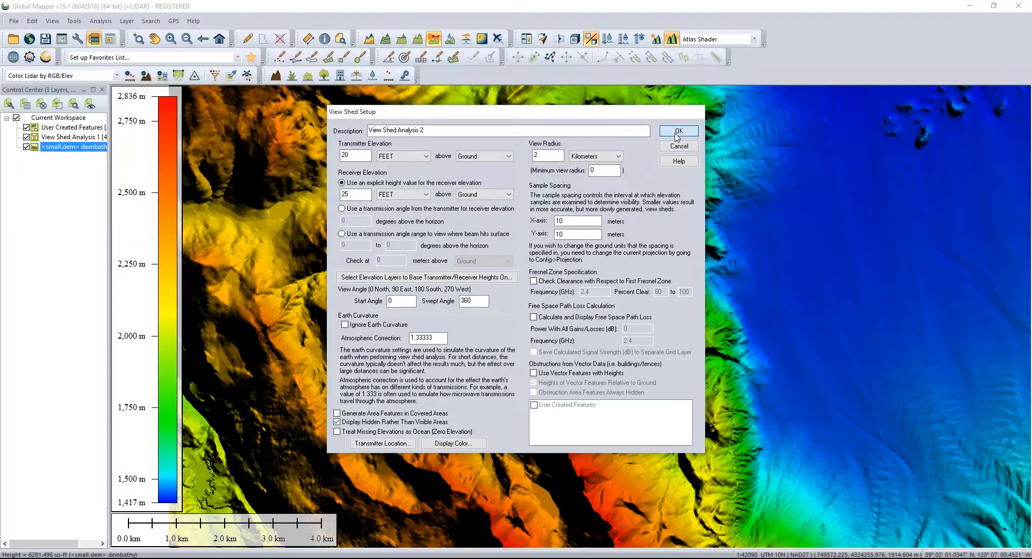
pyautogui.click(677, 130)
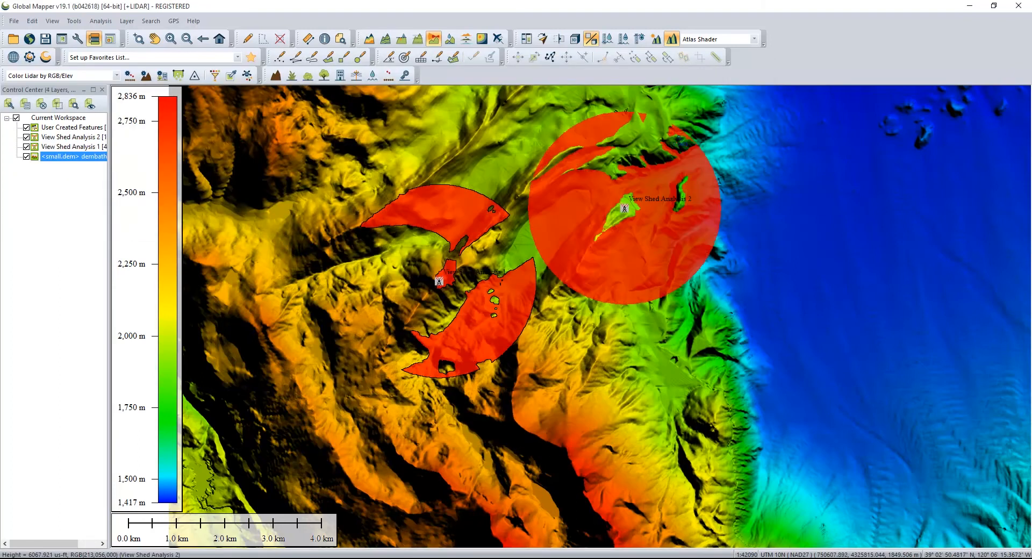